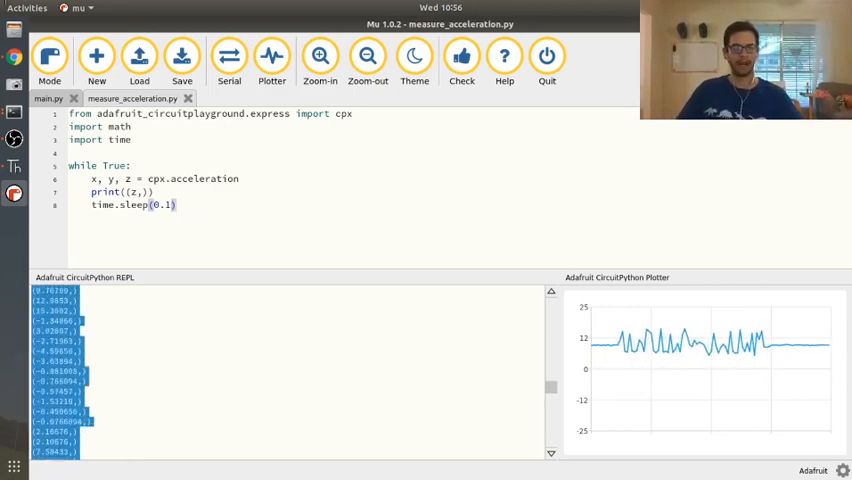
Copy the accelerometer readings printed in Mu's REPL
right_click(50, 345)
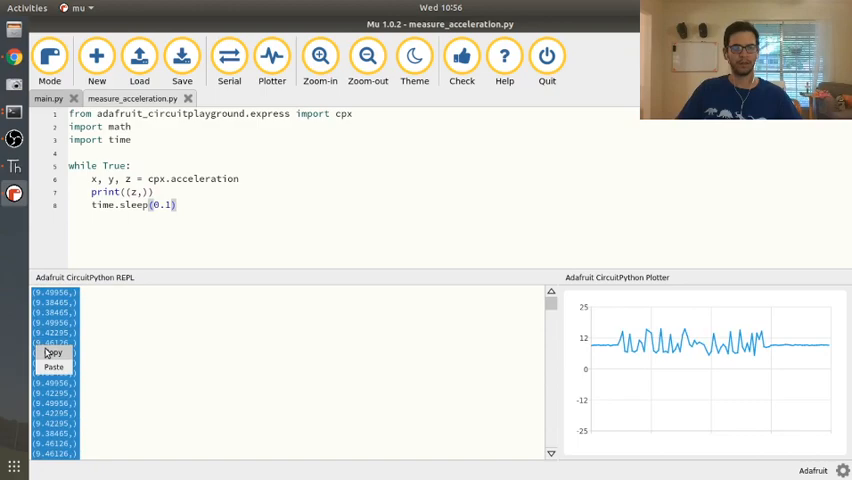
text(s)
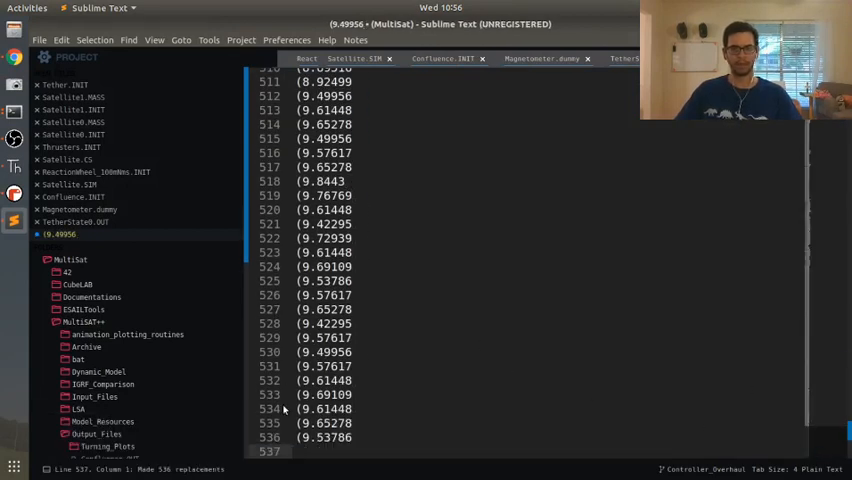
Search the pasted readings for leftover '(' characters with Find and Replace
key(ctrl+h)
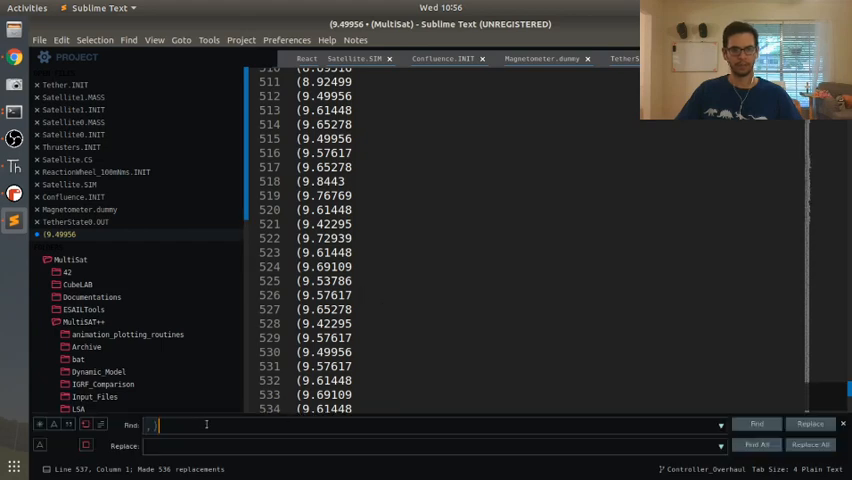
text(()
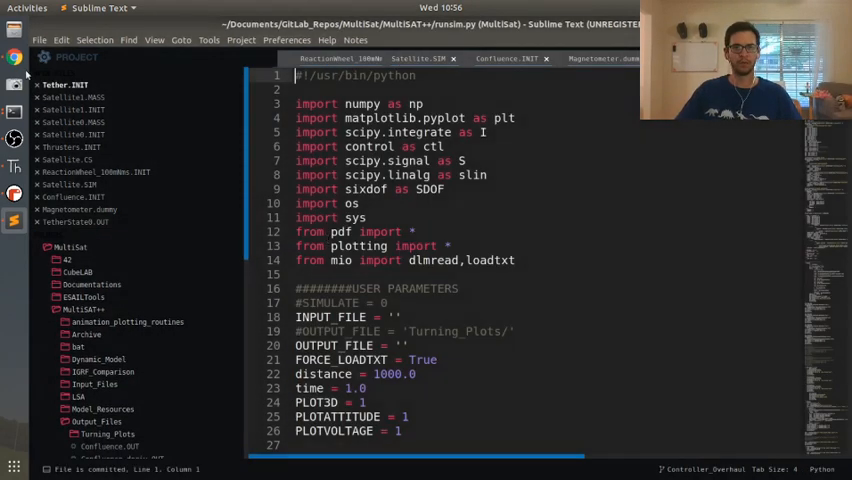
Open accelerometer.txt from the Desktop folder
click(39, 40)
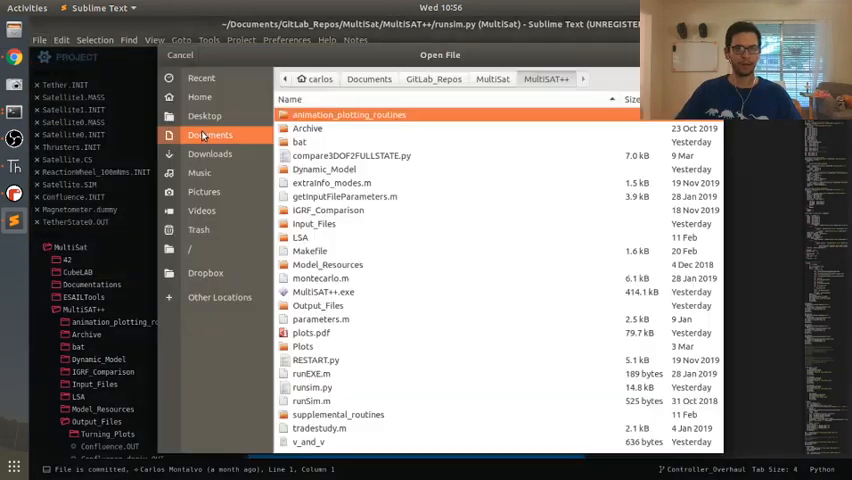
click(205, 115)
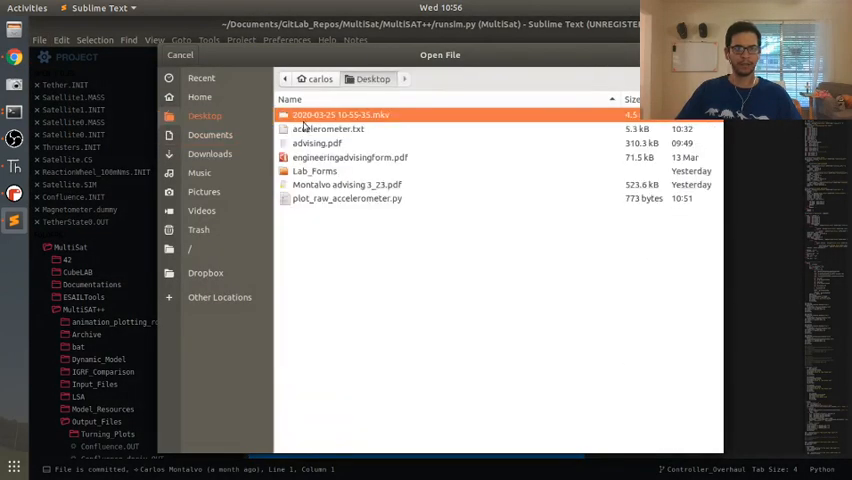
double_click(329, 128)
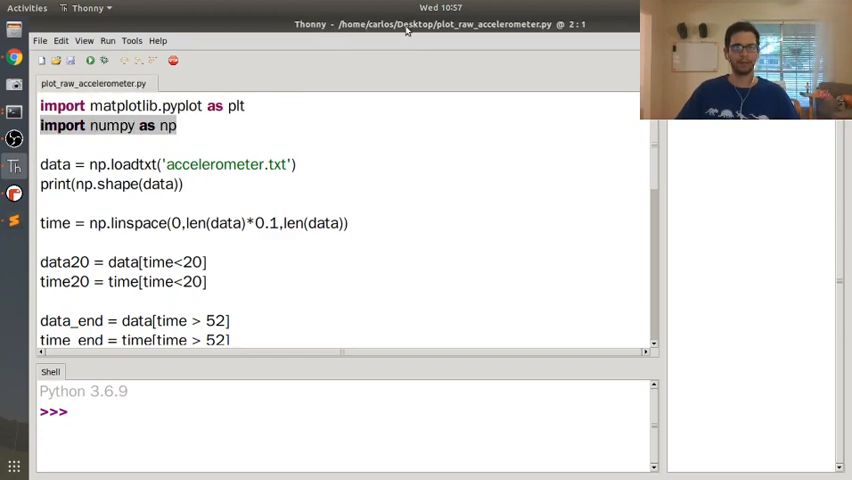
mouse_move(255, 148)
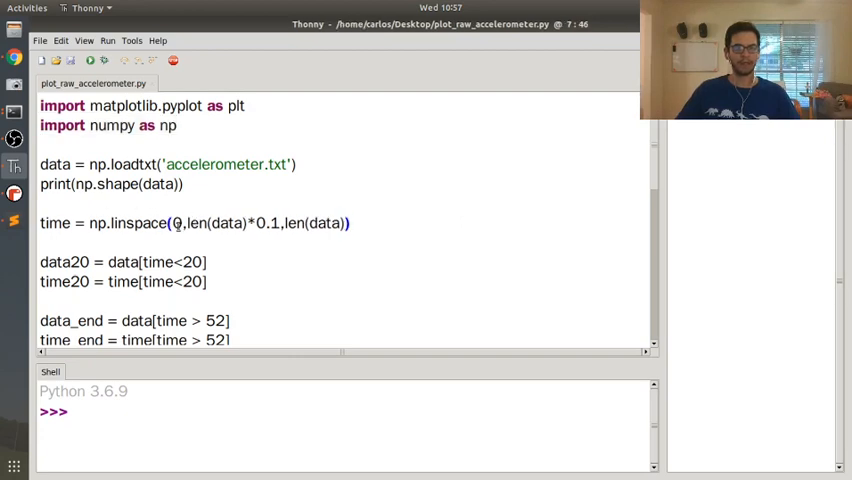
Review the len(data) slicing code and run plot_raw_accelerometer.py to plot all segments
double_click(266, 222)
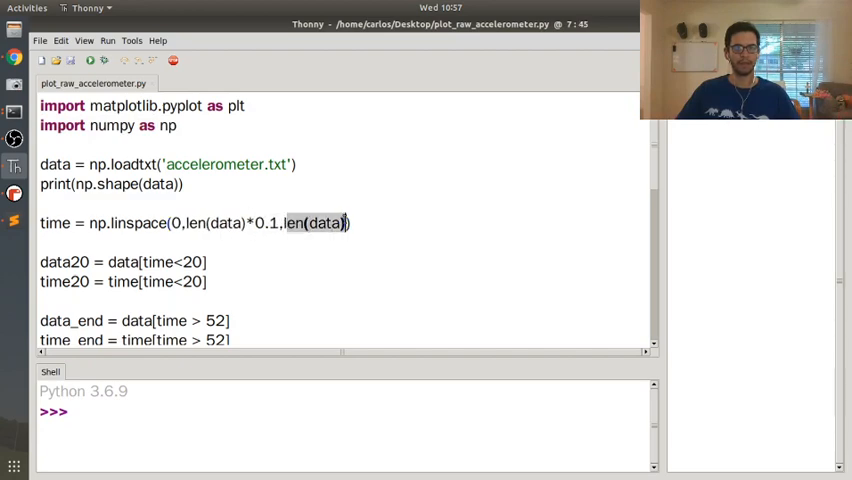
scroll(down, 3)
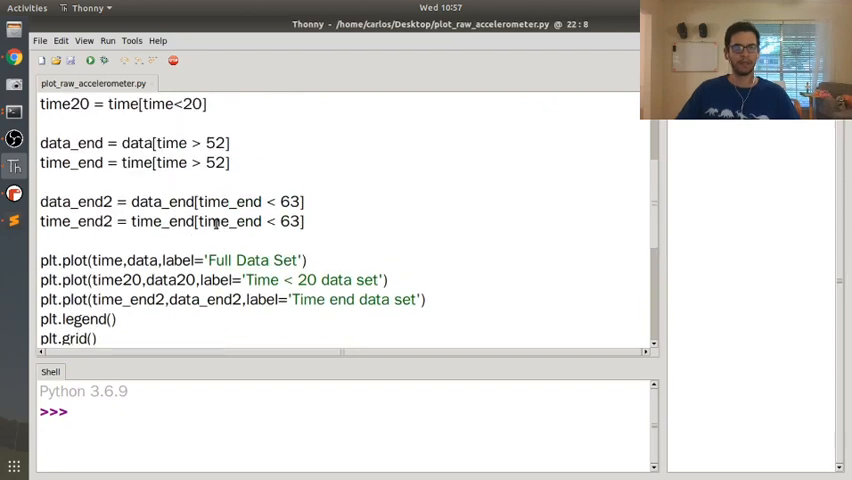
click(90, 60)
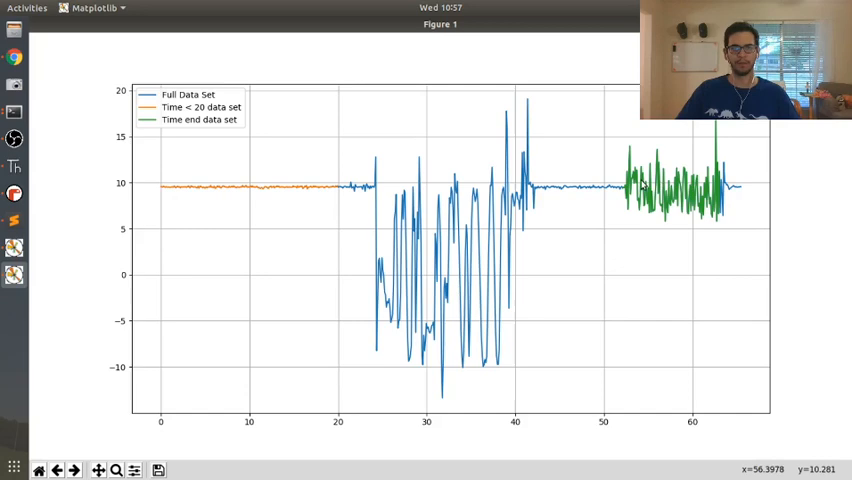
mouse_move(242, 193)
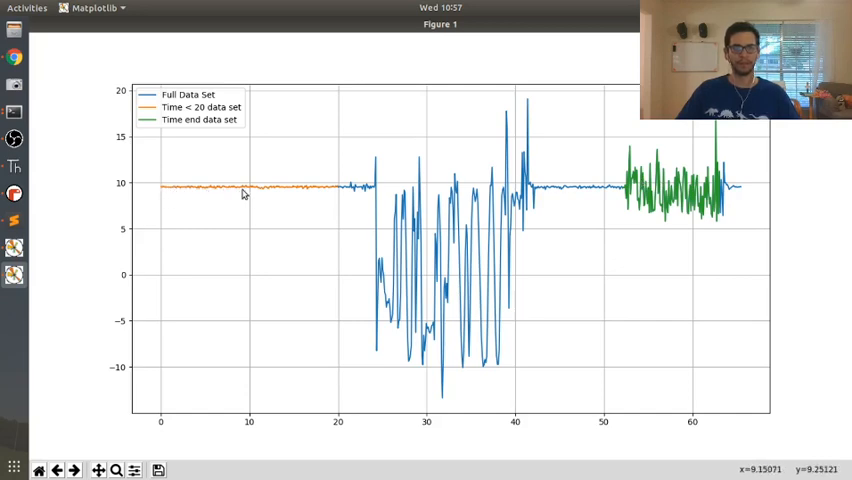
mouse_move(352, 195)
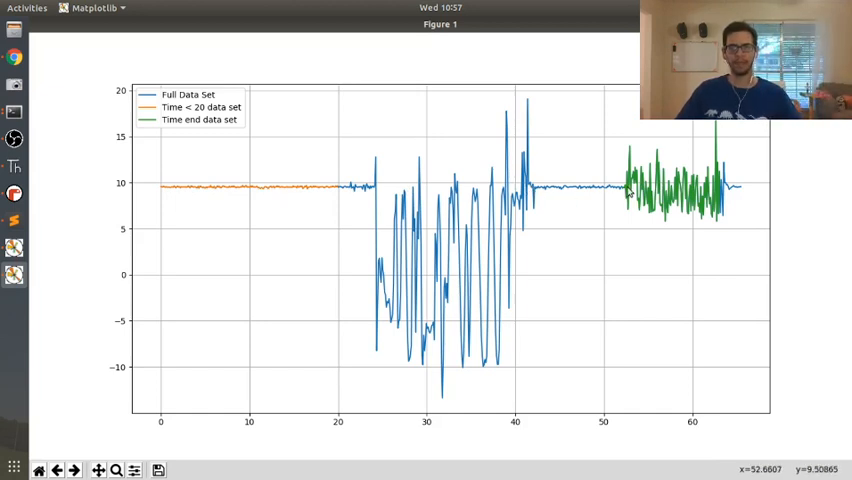
mouse_move(636, 186)
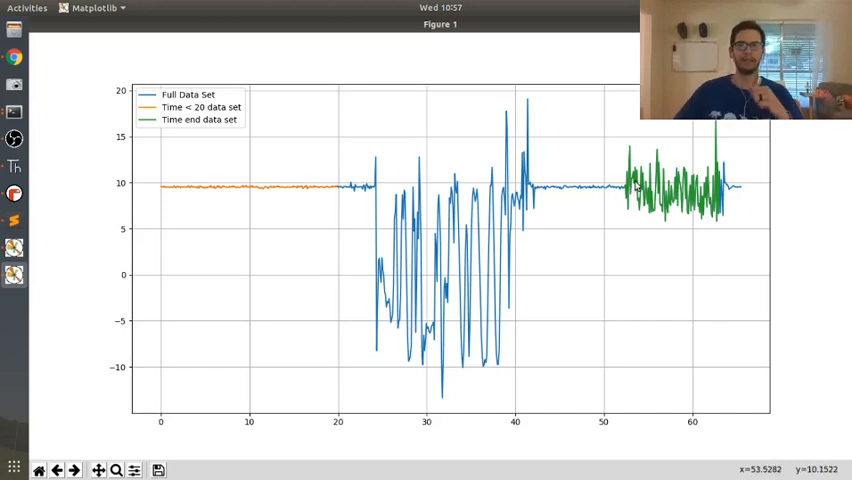
mouse_move(316, 185)
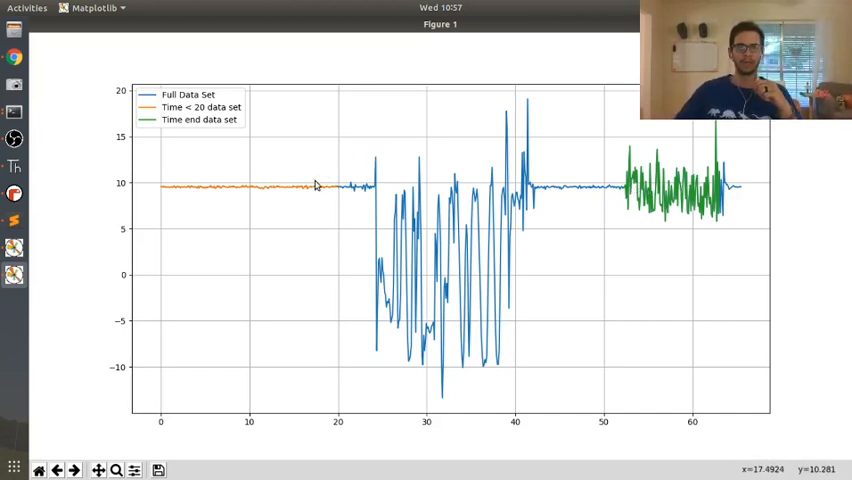
mouse_move(192, 202)
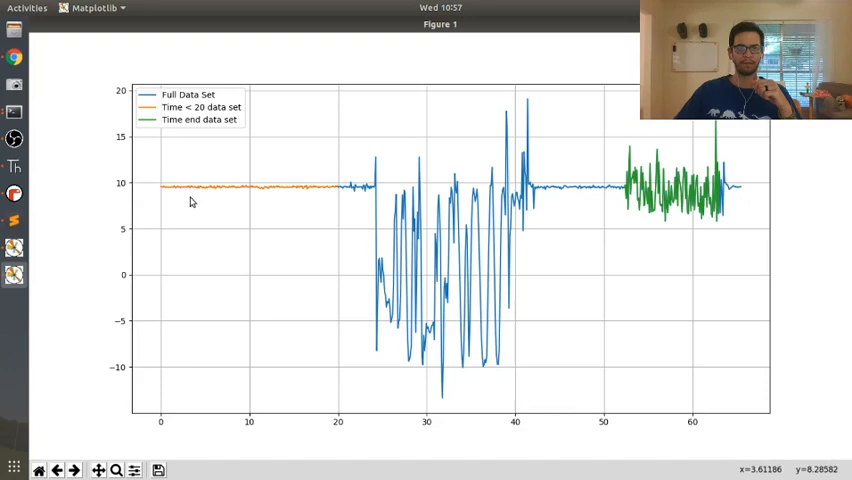
mouse_move(219, 181)
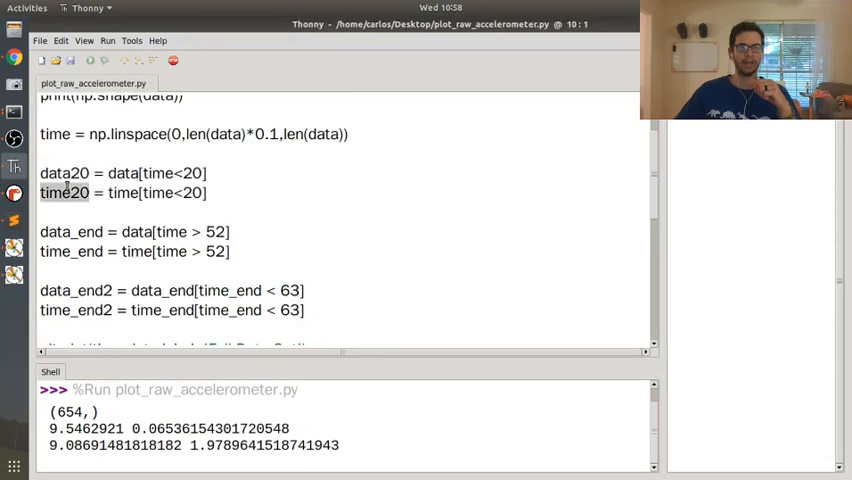
Scroll through the script and Shell mean/std output while Figure 2 opens
scroll(down, 3)
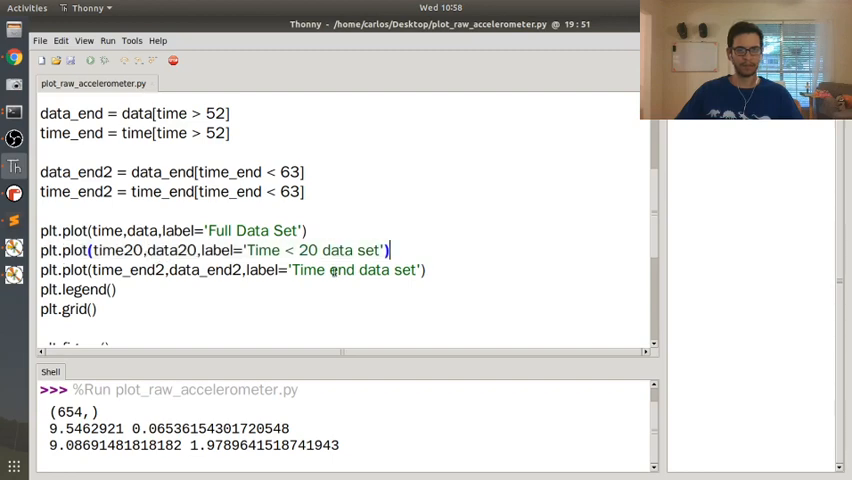
scroll(down, 3)
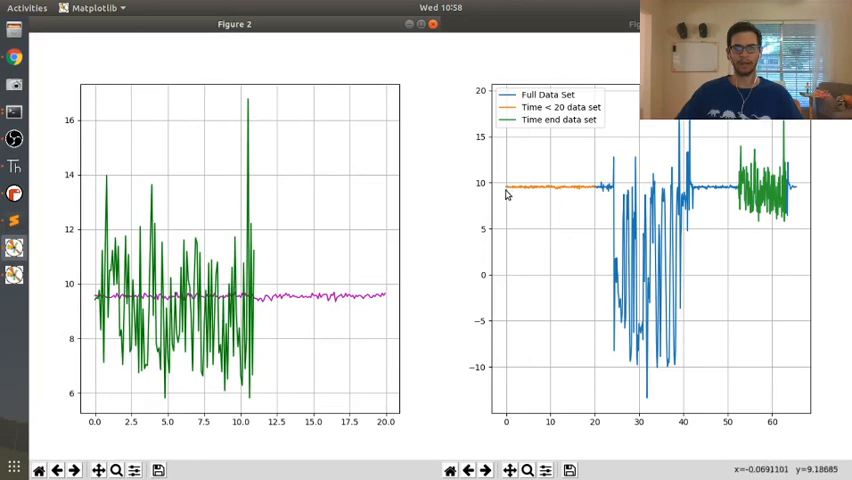
mouse_move(376, 247)
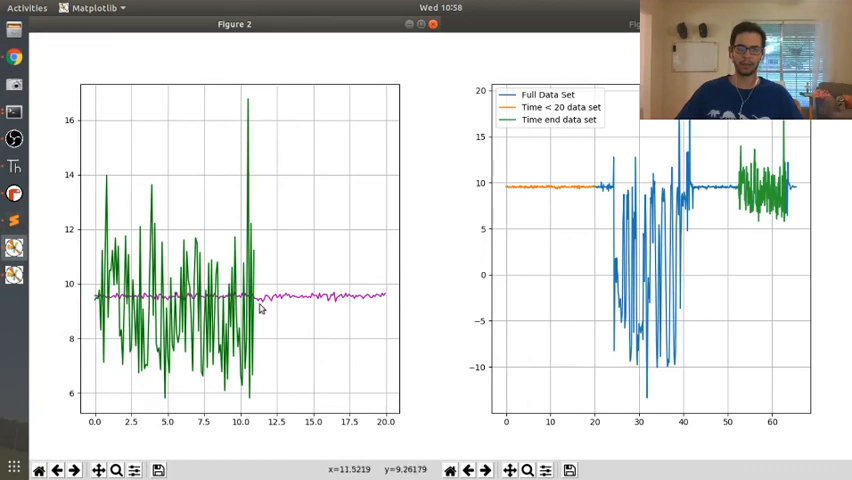
mouse_move(575, 190)
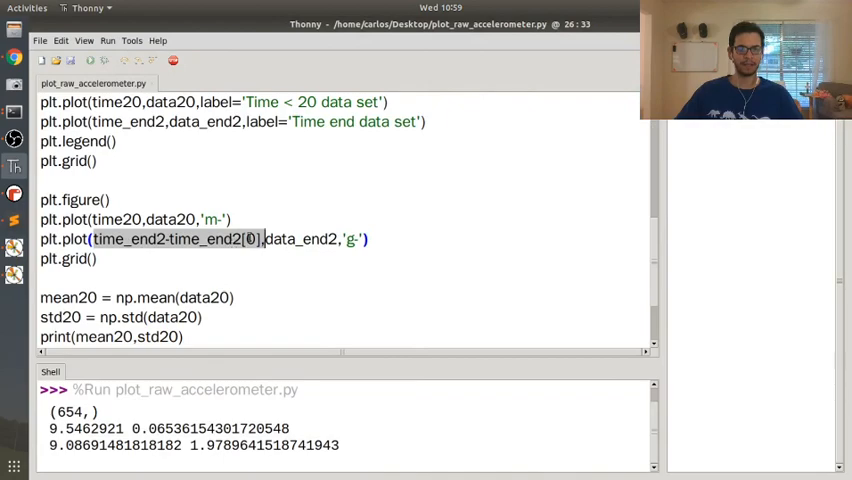
Add mean20/std20 and mean_end/std_end calculations with prints, and view the overlay figure
click(104, 60)
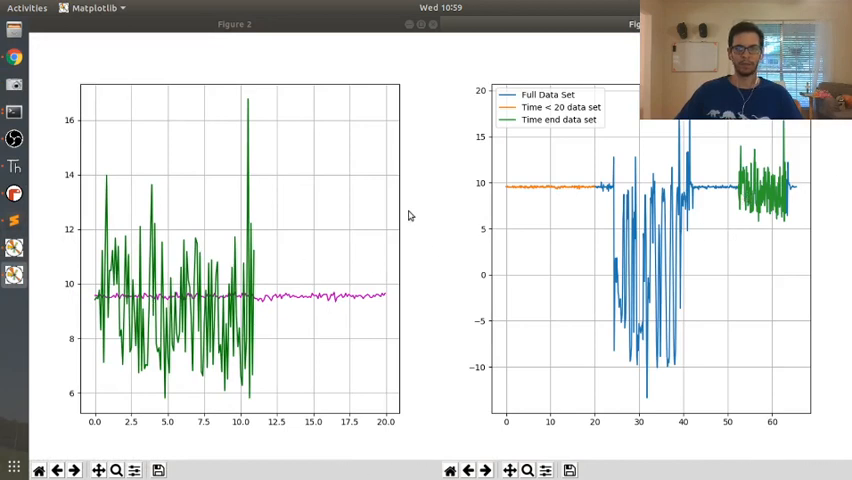
mouse_move(616, 191)
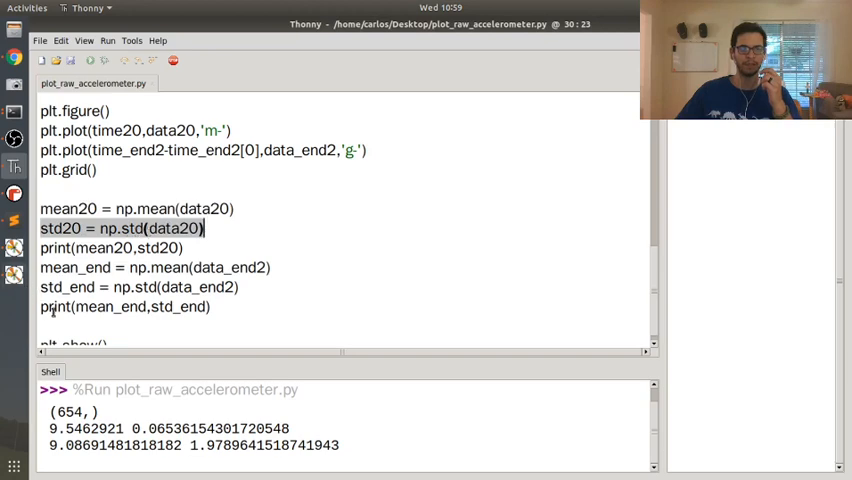
click(240, 287)
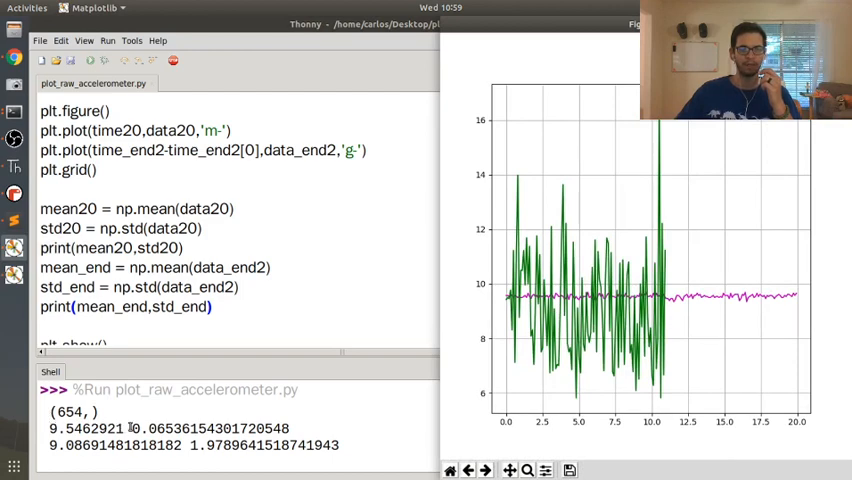
mouse_move(578, 303)
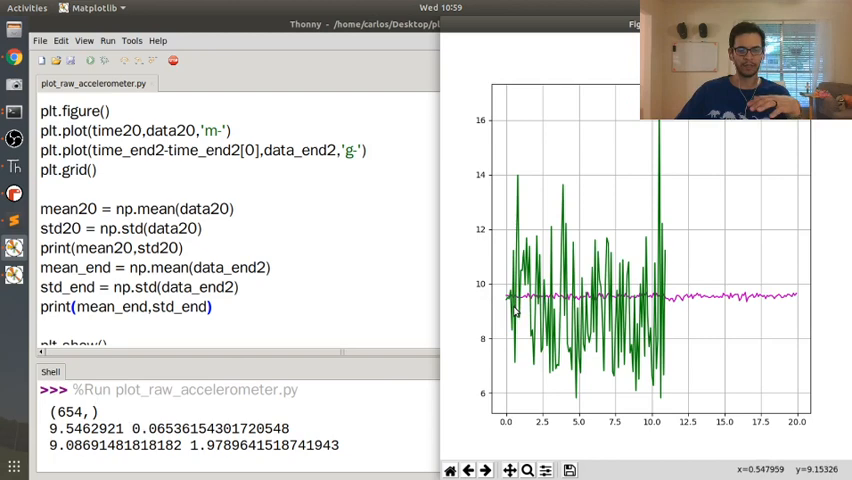
mouse_move(521, 311)
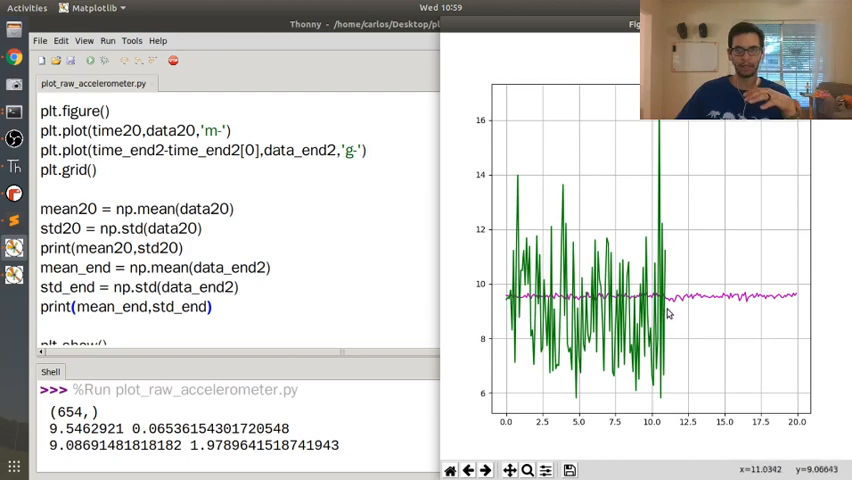
mouse_move(611, 347)
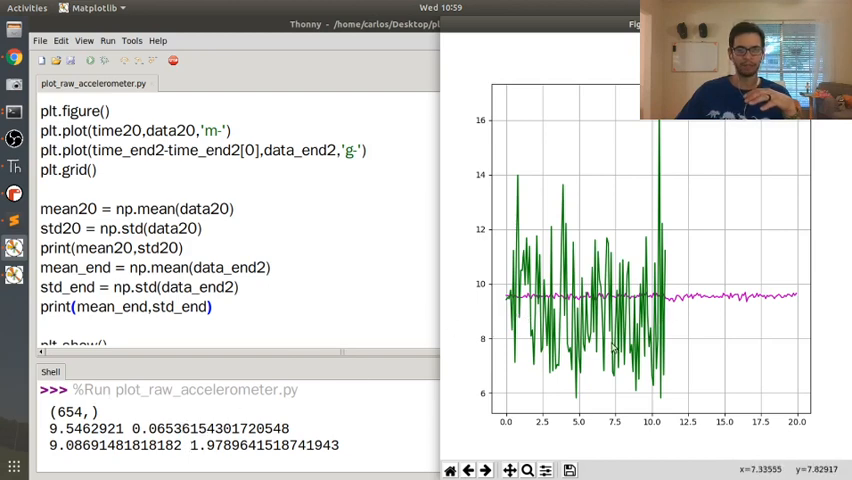
mouse_move(595, 121)
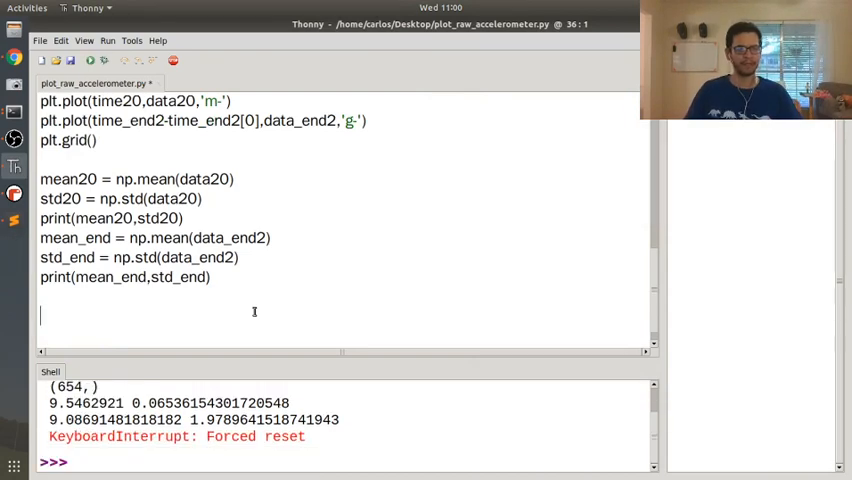
Add plt.figure() and plt.hist(data20), then run the script
text(plt.)
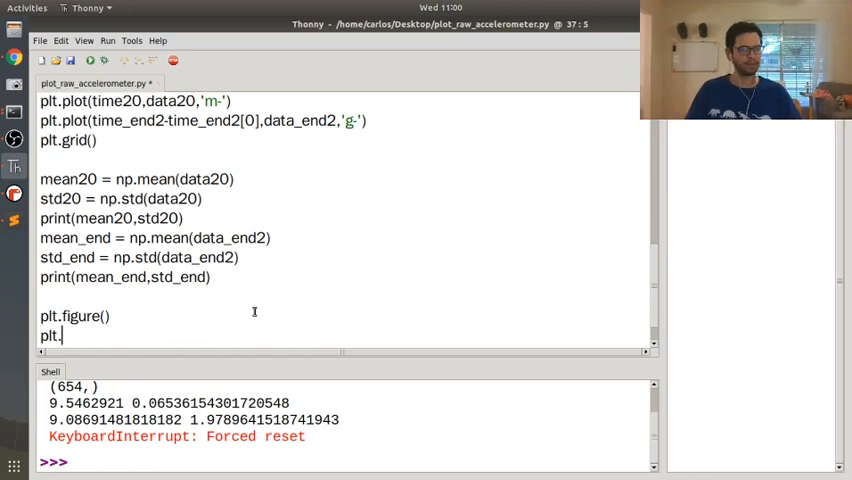
text(hist(data20)
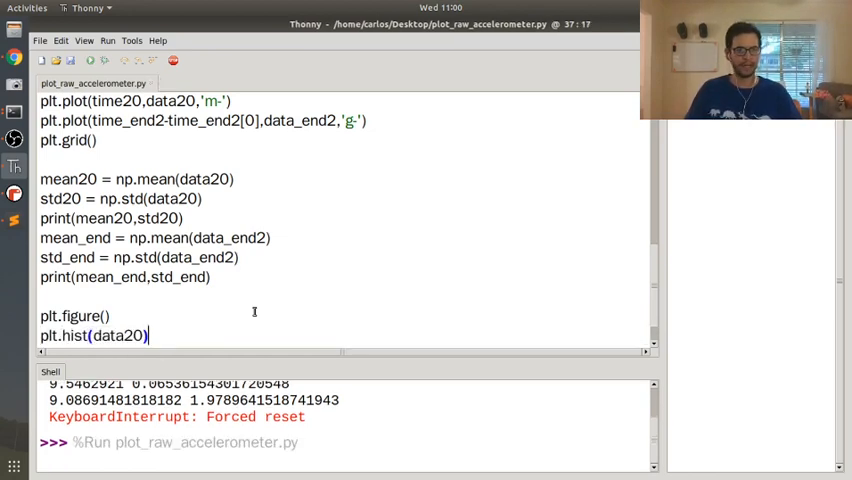
key(F5)
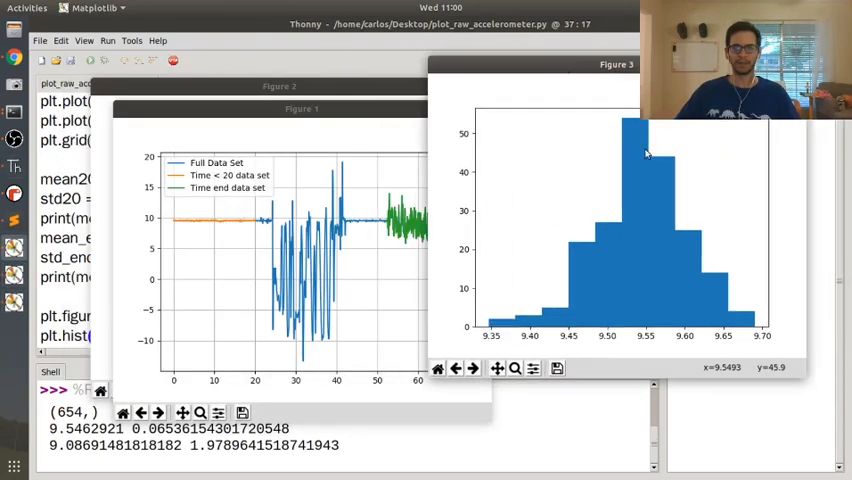
mouse_move(648, 250)
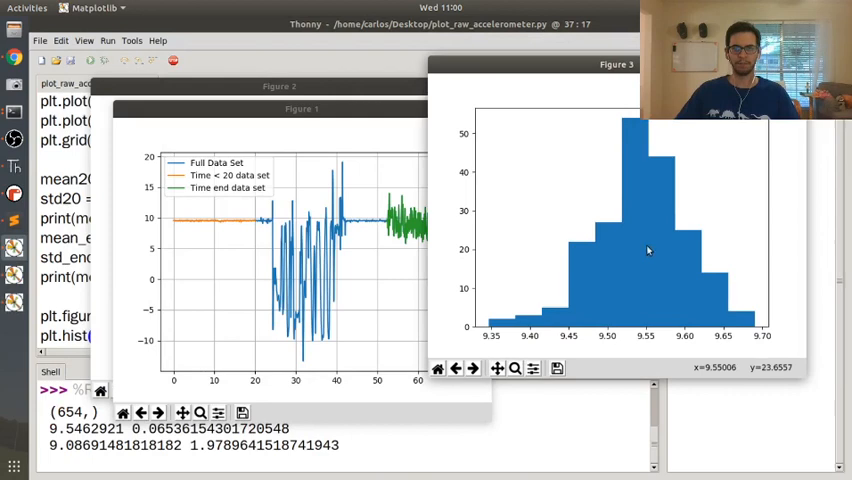
mouse_move(703, 327)
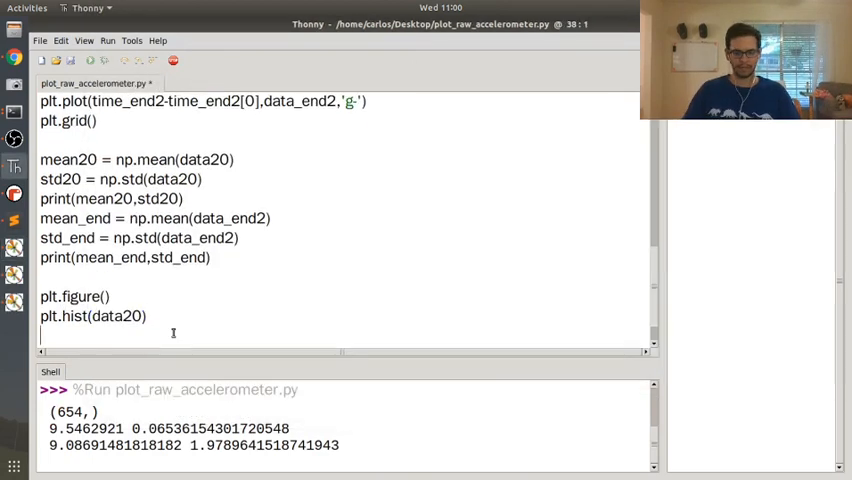
Add plt.figure() and plt.hist(data_end2) lines and rerun the script
text(plt.figure)
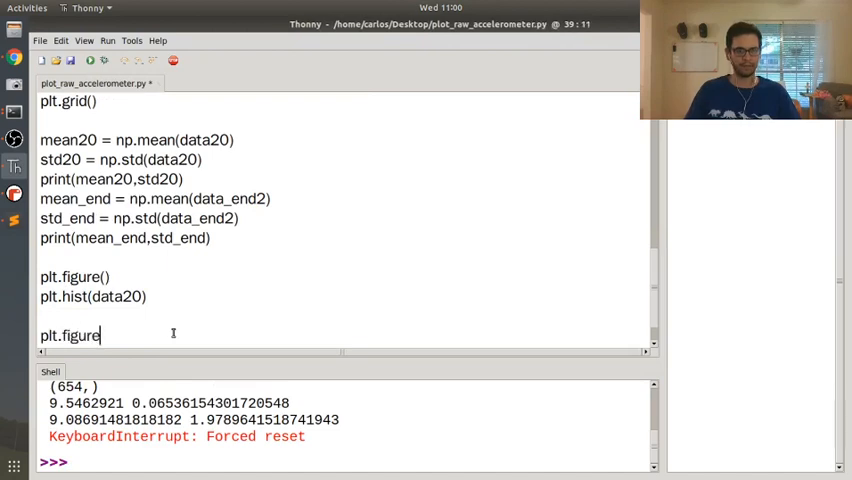
text(plt.hist()
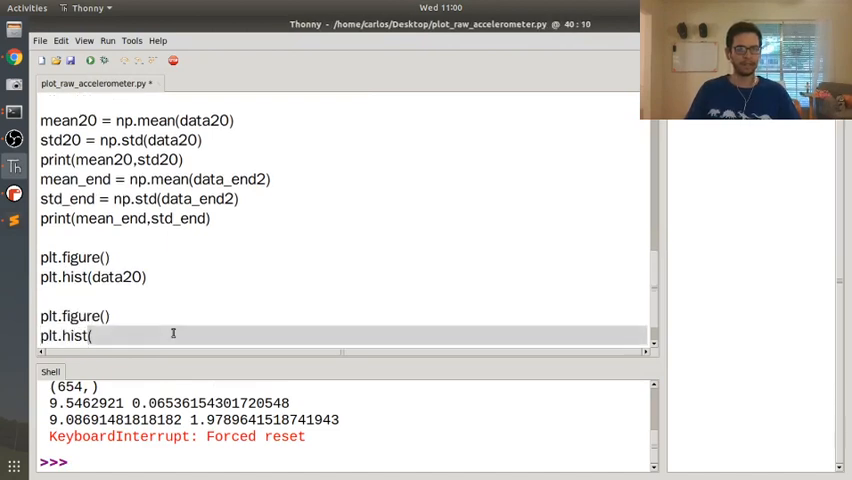
text(datae)
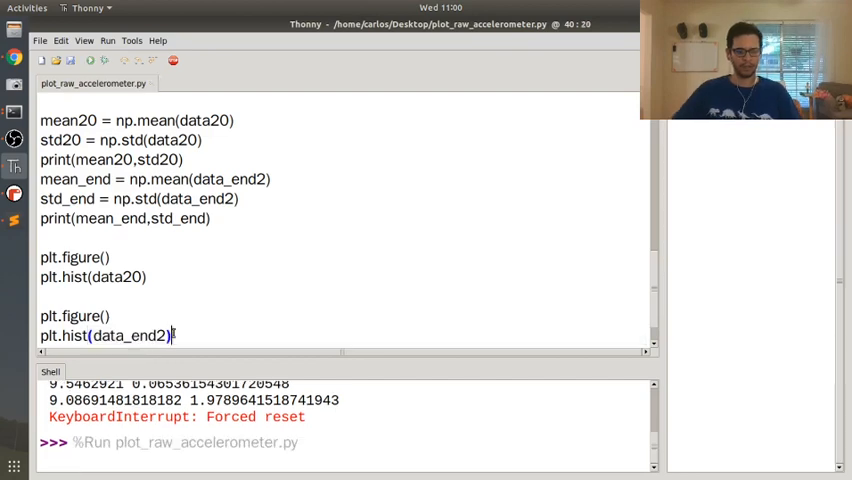
click(104, 60)
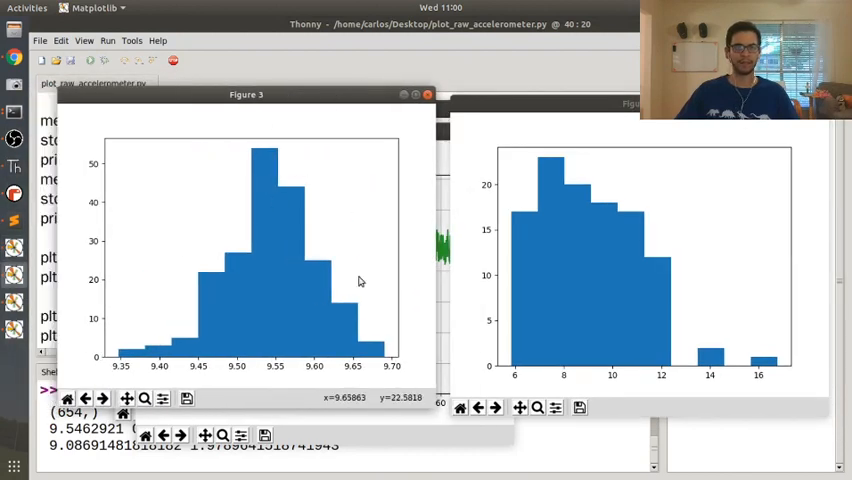
mouse_move(317, 282)
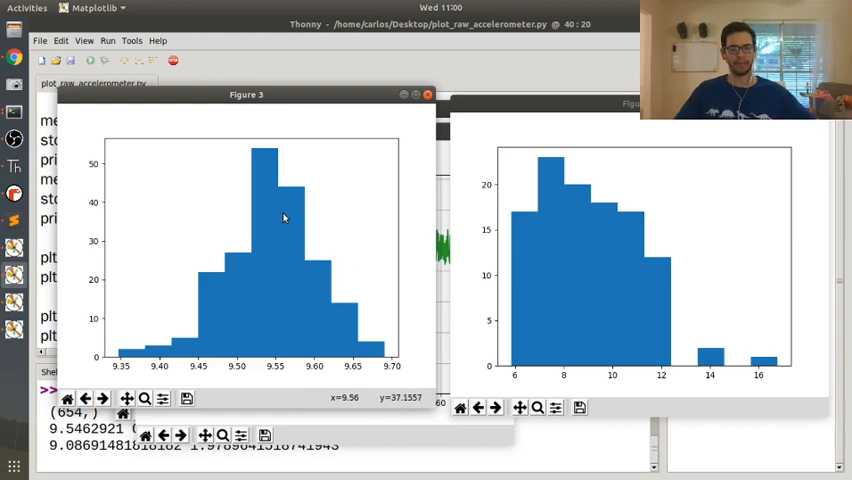
mouse_move(291, 225)
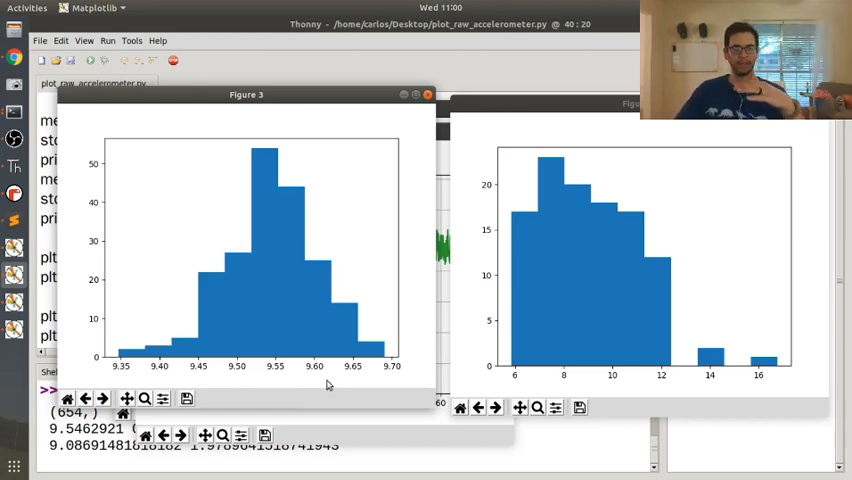
mouse_move(284, 206)
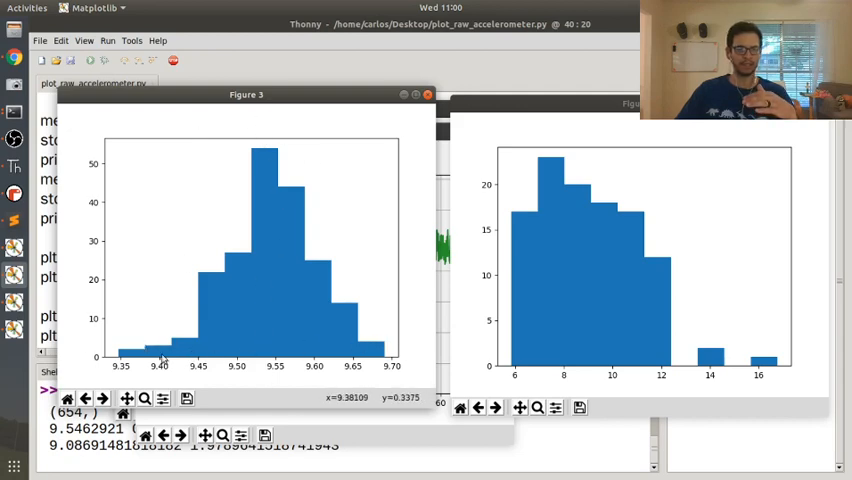
mouse_move(332, 239)
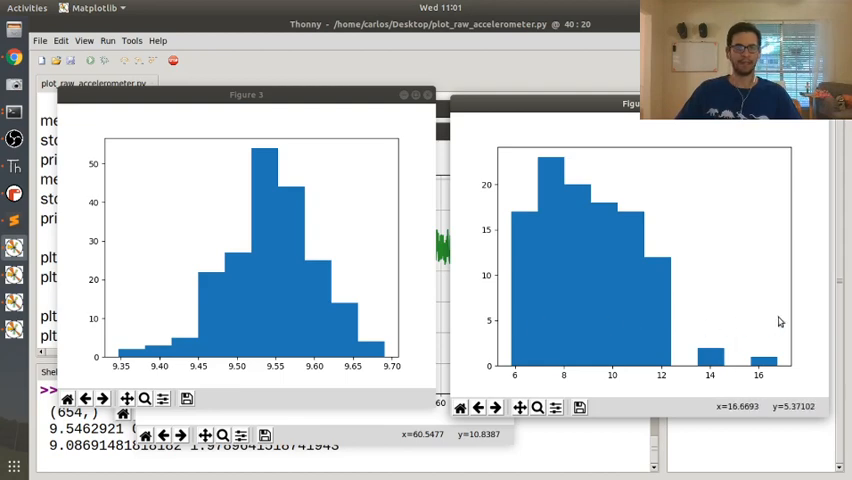
mouse_move(575, 314)
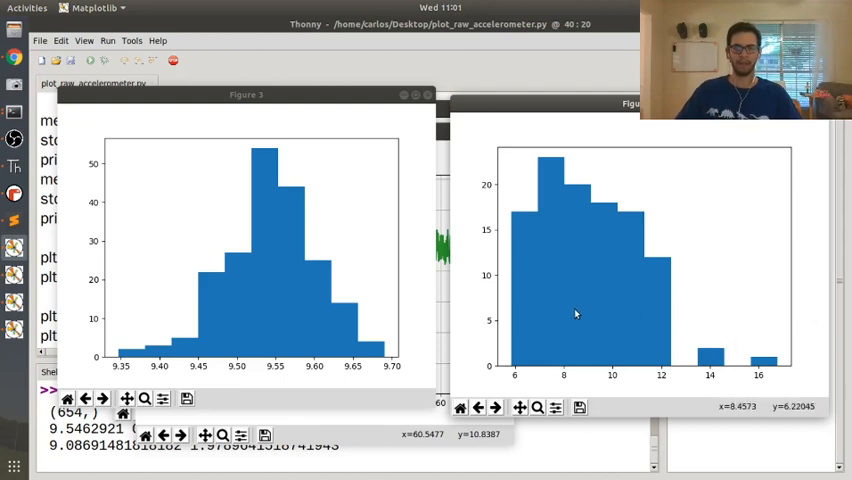
mouse_move(659, 314)
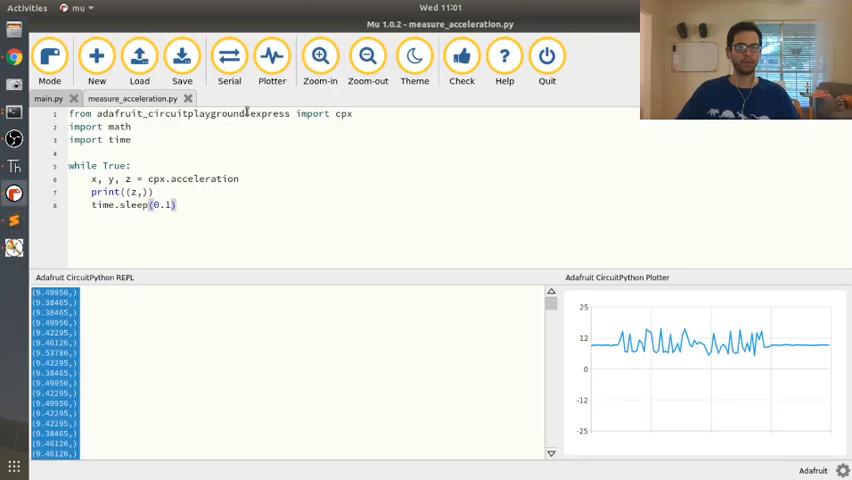
Select all code in Mu's measure_acceleration.py
key(ctrl+a)
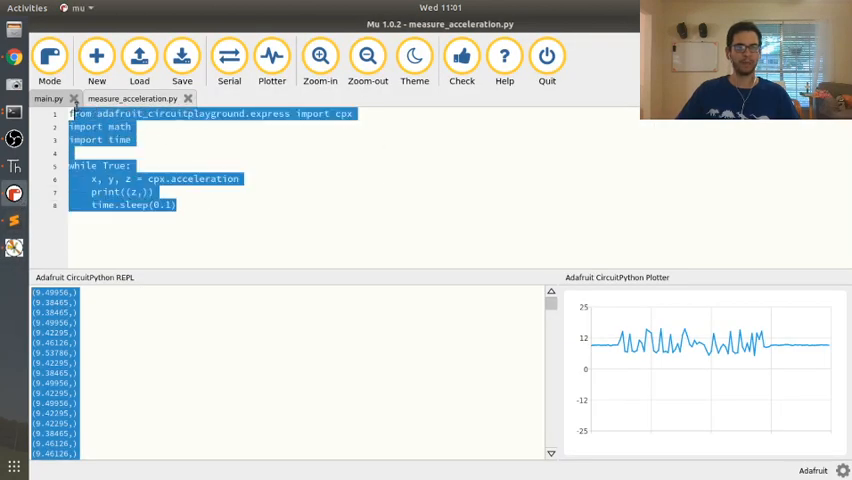